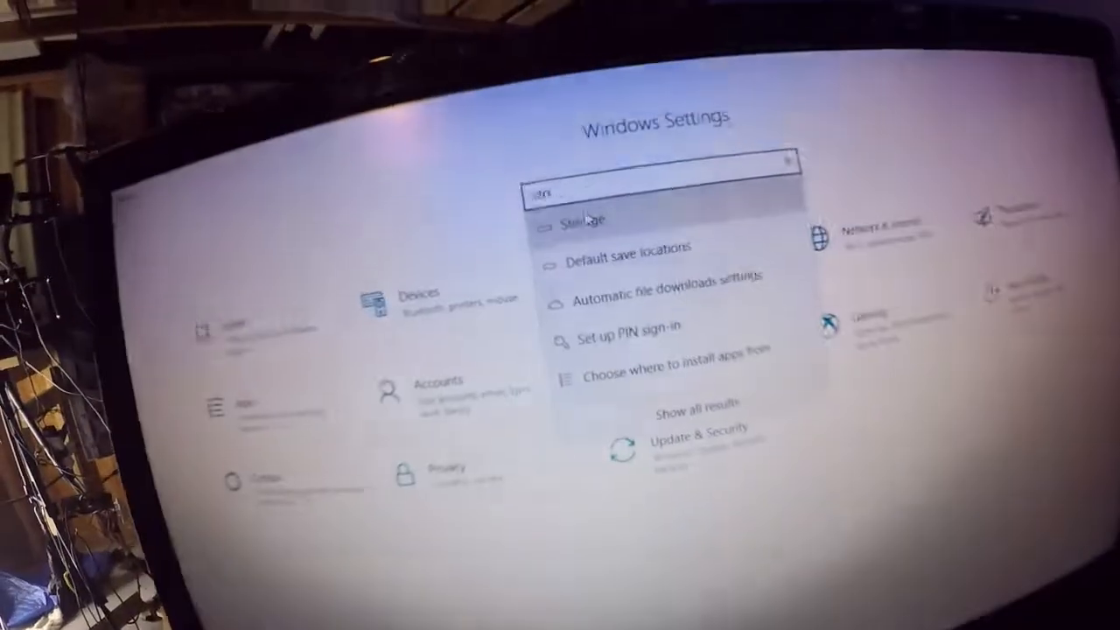
Go to the Storage page from the Settings search results for 'storage'.
{"action": "left_click", "coordinate": [585, 220]}
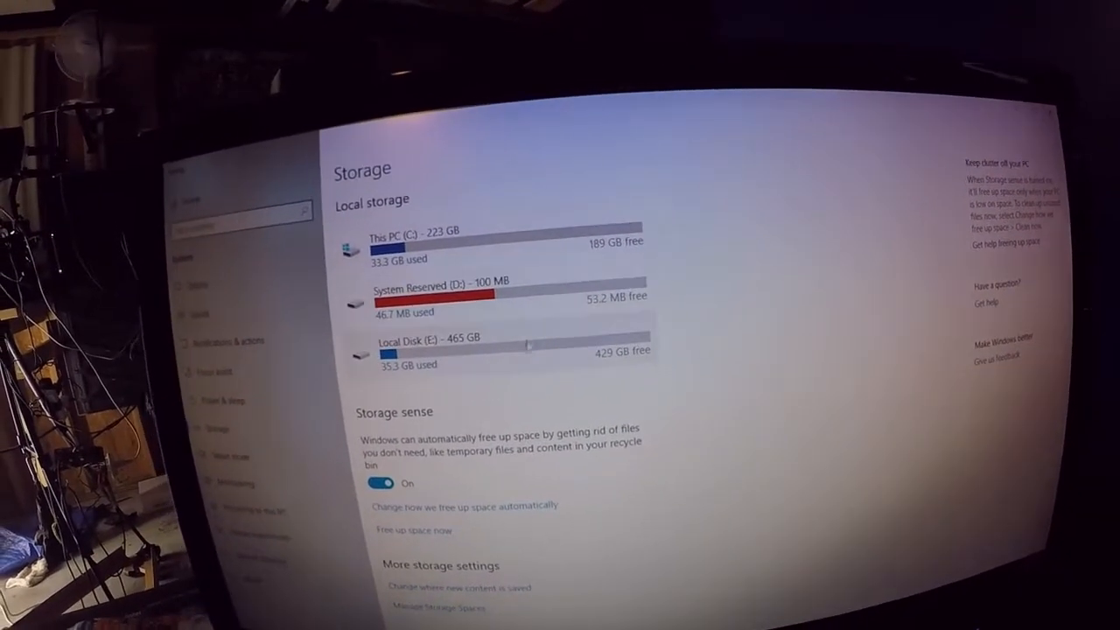
Launch Disk Management via 'Manage Disks and Volumes' under More storage settings.
{"action": "left_click", "coordinate": [429, 340]}
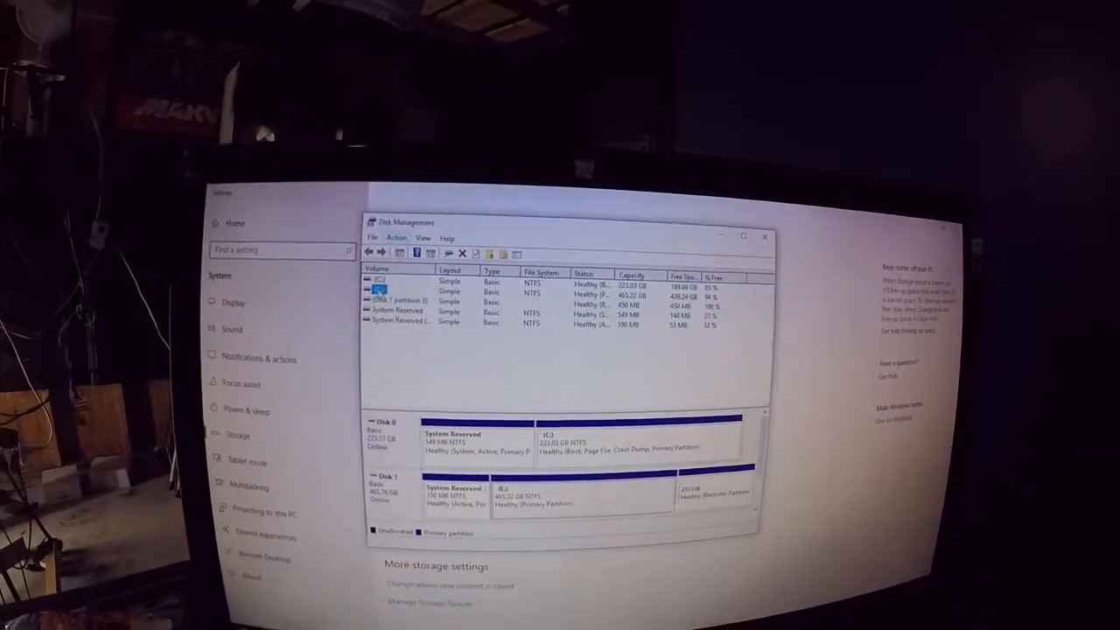
Select volume E and bring up its Format dialog via Action > All Tasks > Format.
{"action": "left_click", "coordinate": [357, 242]}
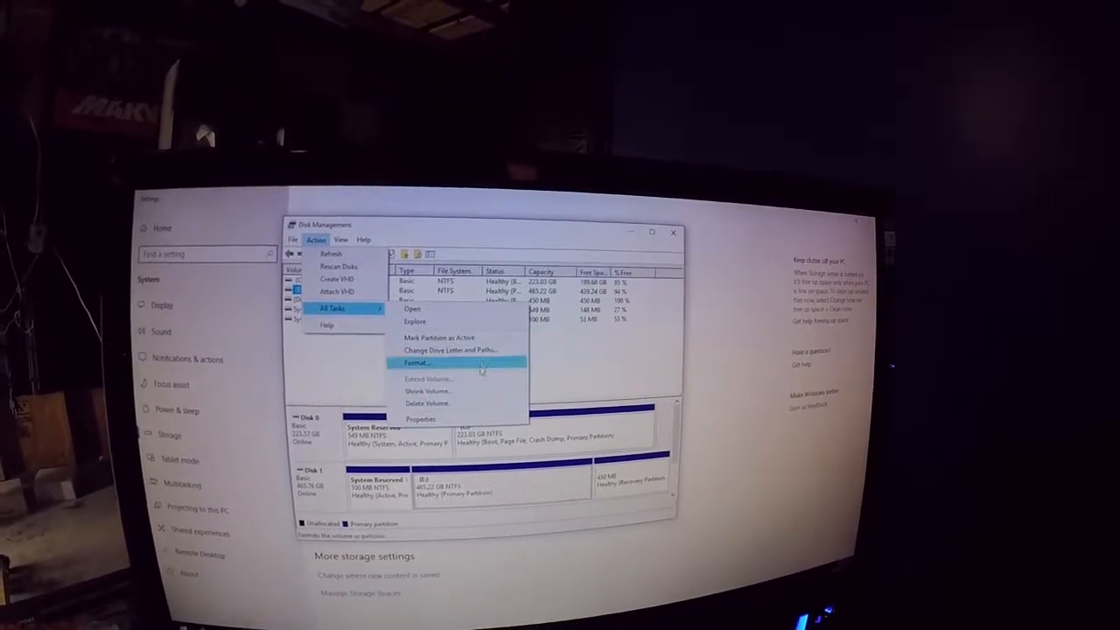
{"action": "left_click", "coordinate": [417, 362]}
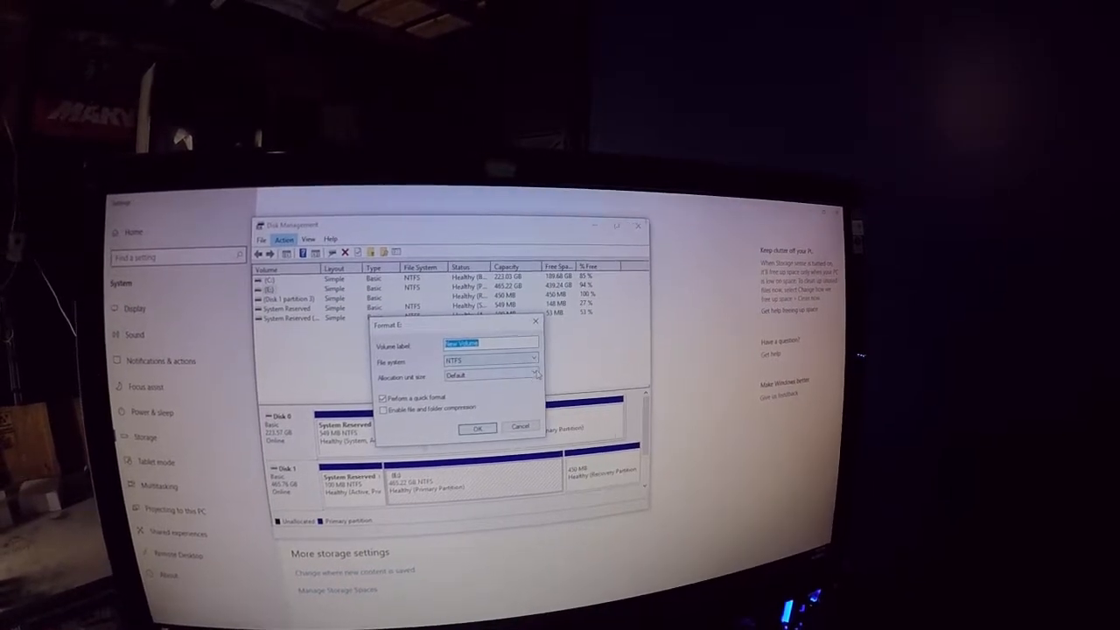
Format drive E as NTFS labelled 'New Volume' with quick format, accepting the data-loss warning.
{"action": "left_click", "coordinate": [532, 360]}
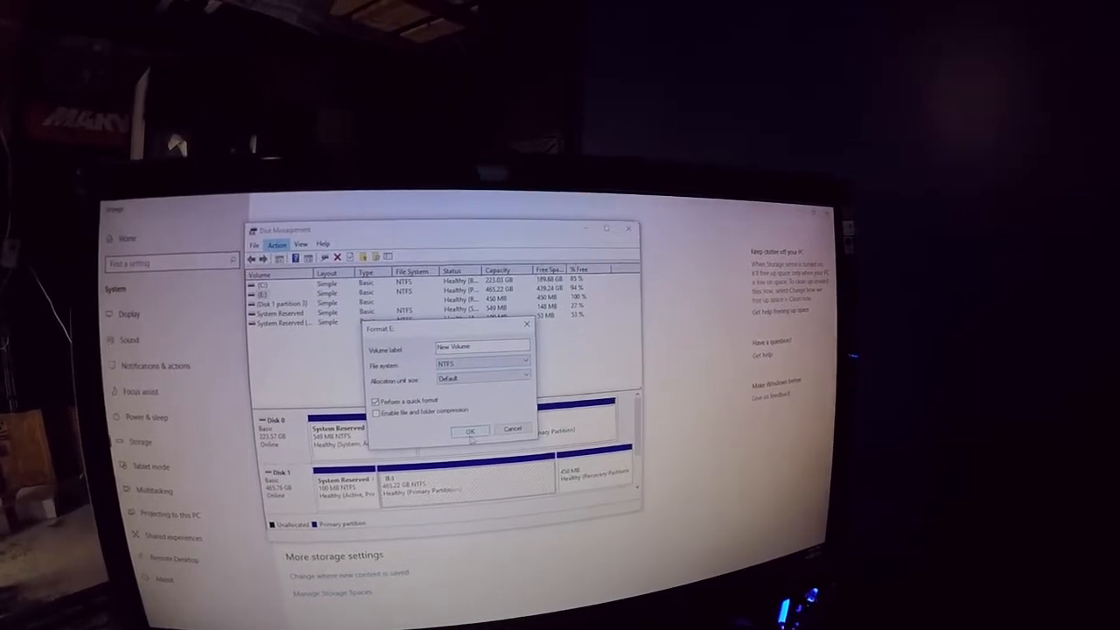
{"action": "left_click", "coordinate": [469, 431]}
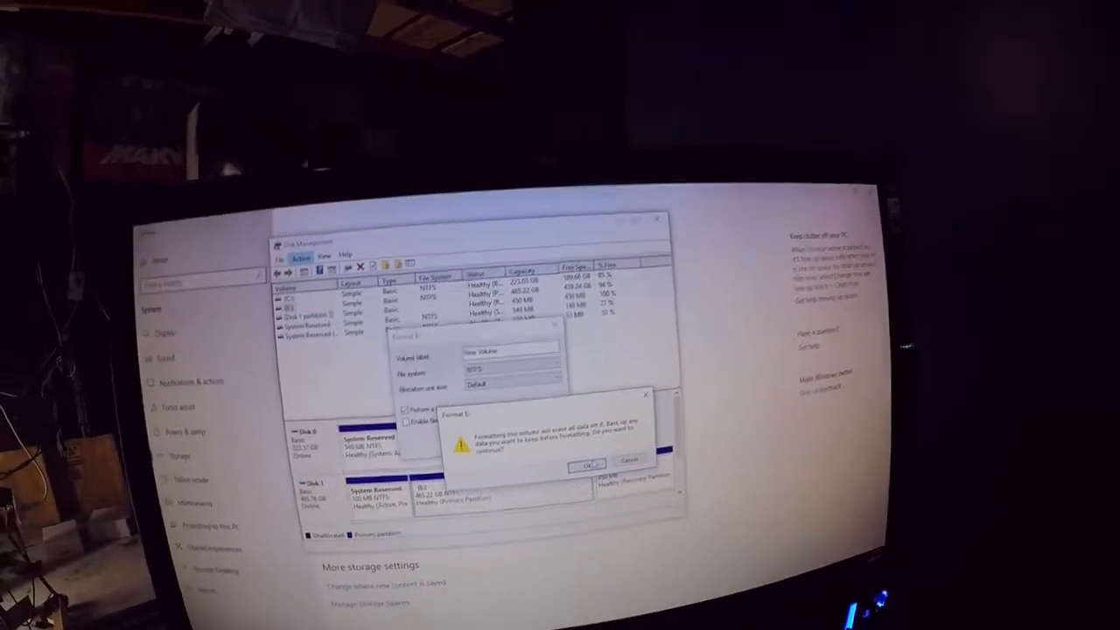
{"action": "left_click", "coordinate": [588, 463]}
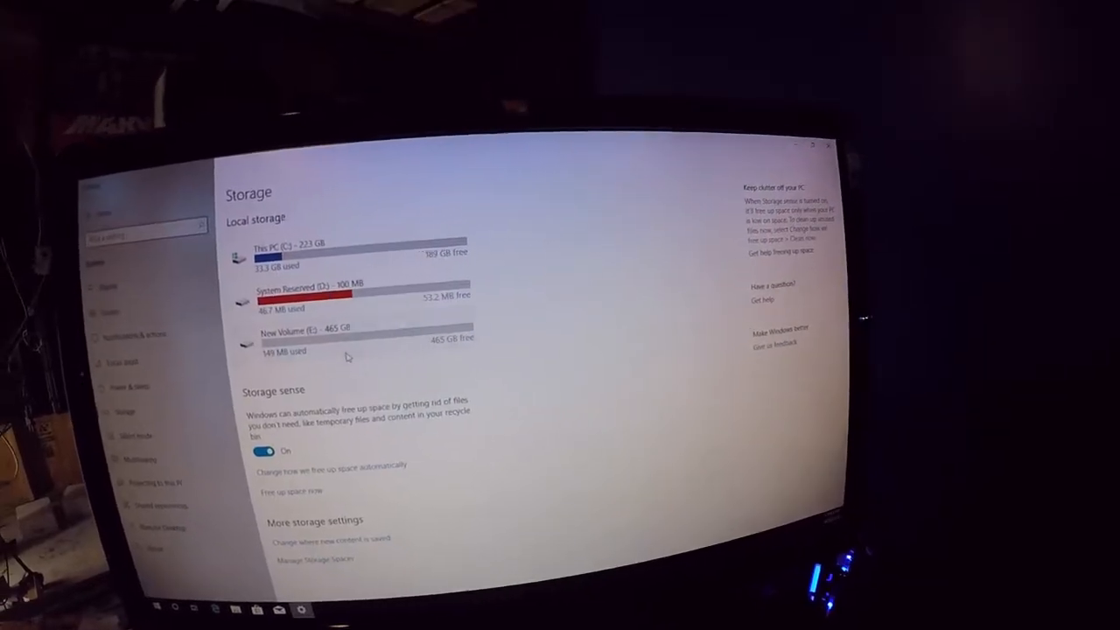
Show the usage breakdown of New Volume (E:), 465 GB almost entirely free.
{"action": "left_click", "coordinate": [306, 333]}
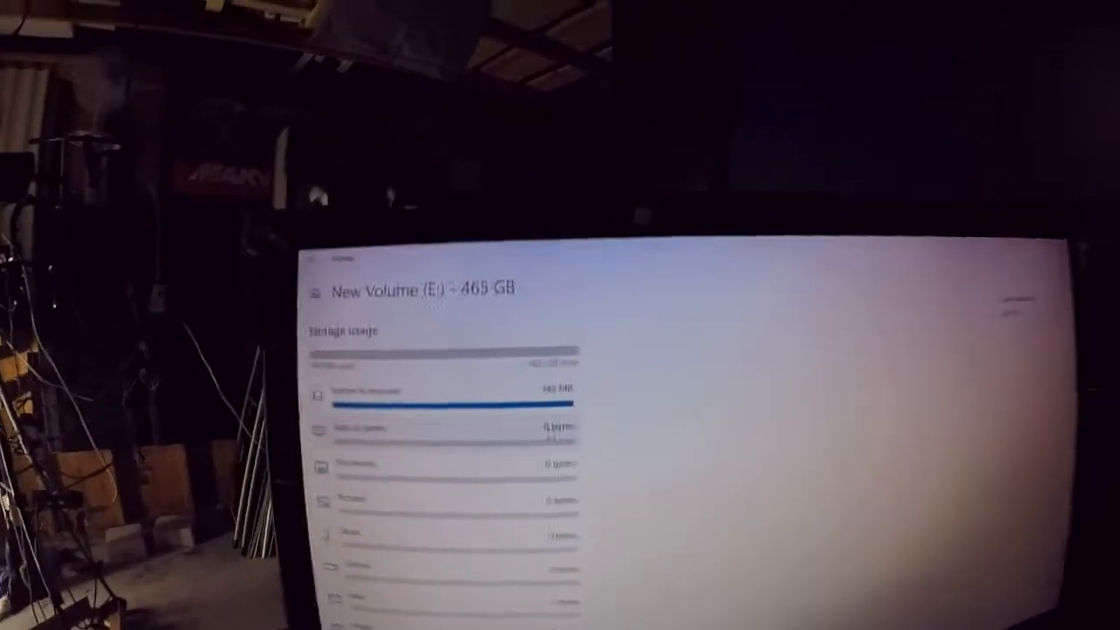